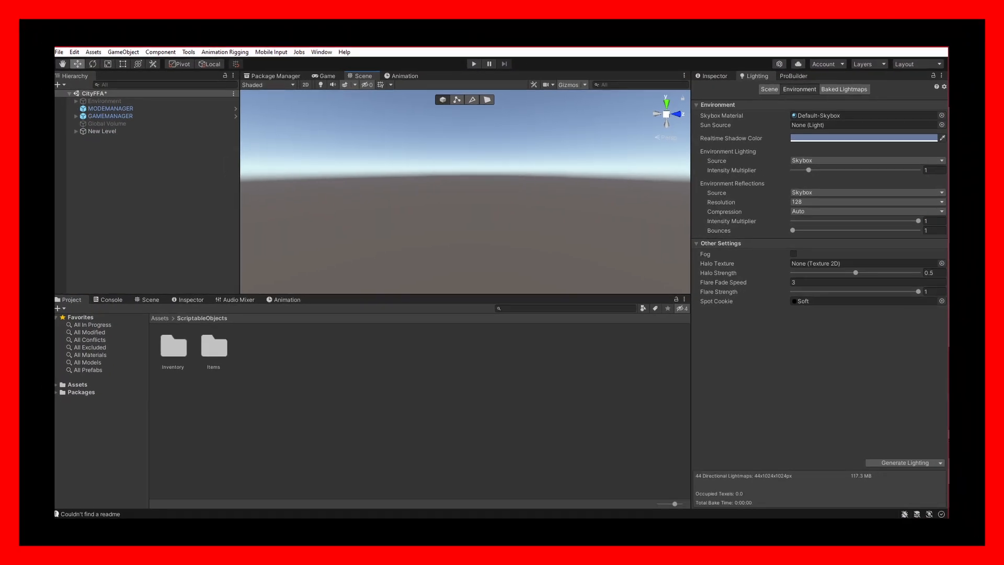
Open the Wii Sports remake project in Unity
left_click(473, 64)
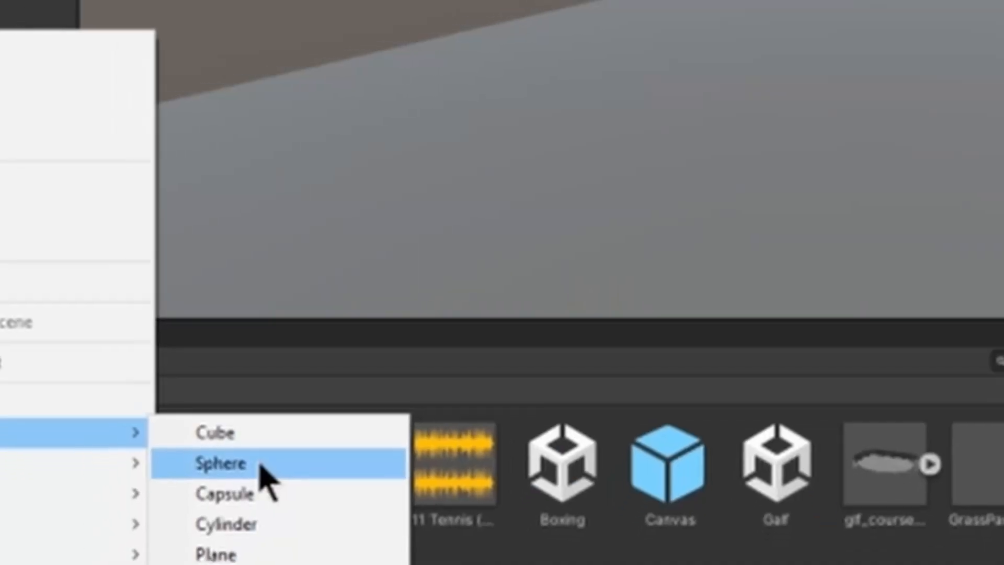
left_click(218, 464)
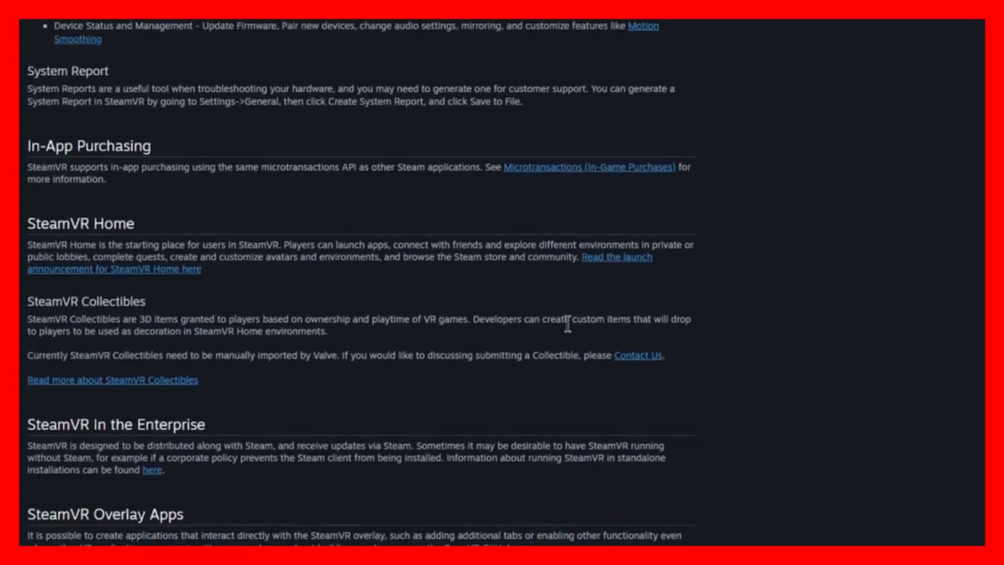
Scroll the SteamVR documentation down to the SteamVR Home and Collectibles sections
scroll("down", 3)
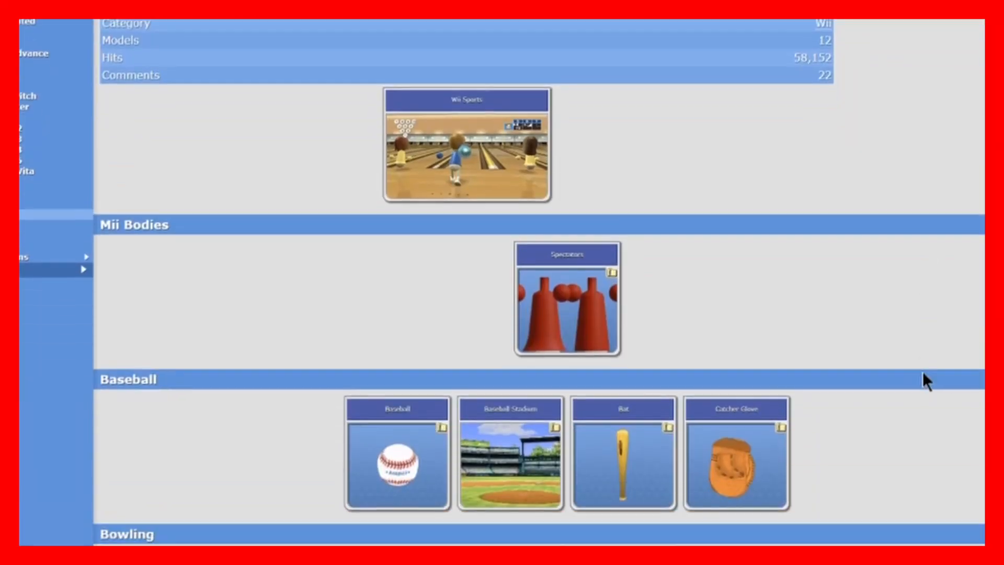
Scroll the Wii Sports models page down past the Mii Bodies and Baseball sets
scroll("down", 3)
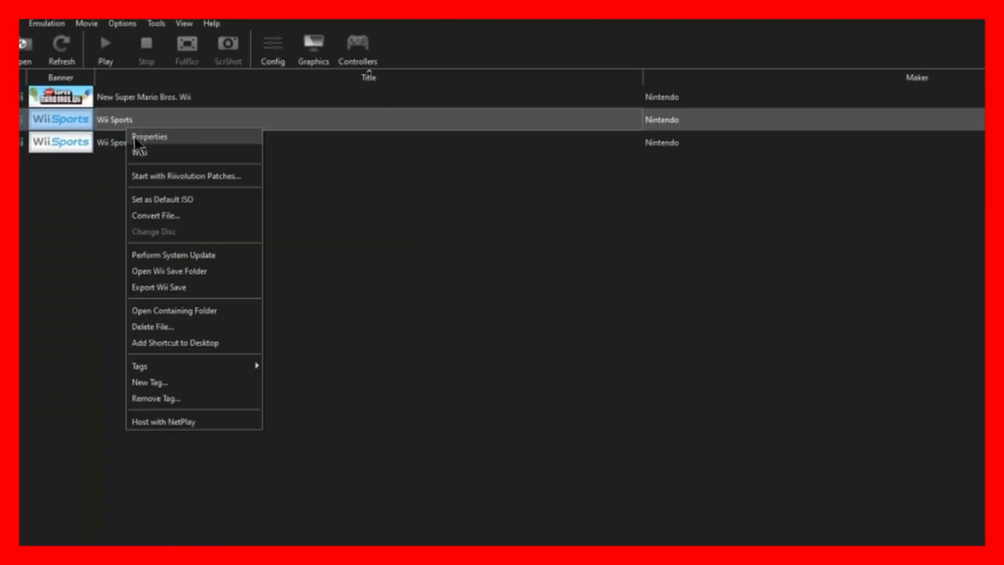
Open the Properties of the Wii Sports entry in the Dolphin game list
left_click(148, 136)
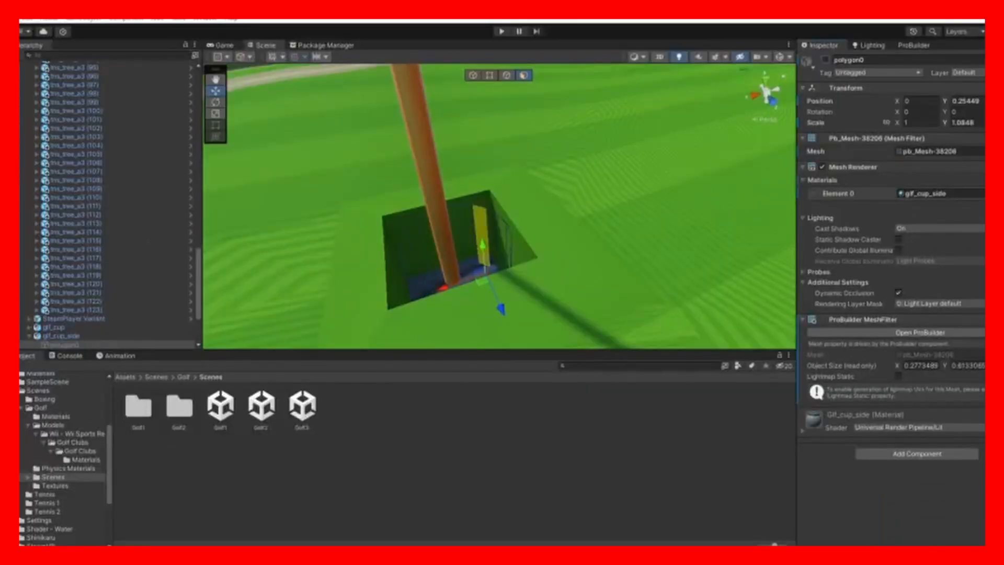
Search the Hierarchy for 'cup' before switching to the MainMenu scene
type("cup")
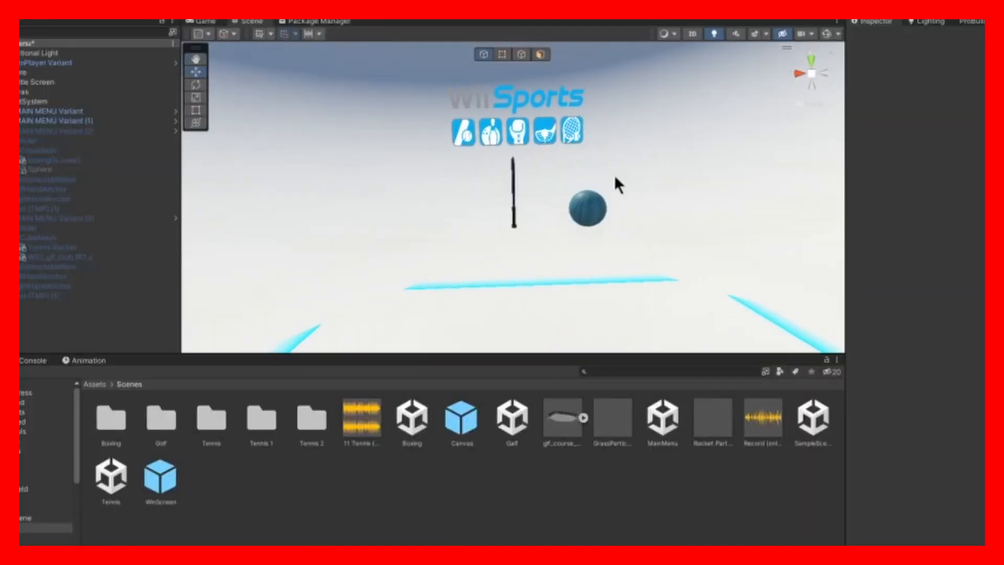
left_click(54, 217)
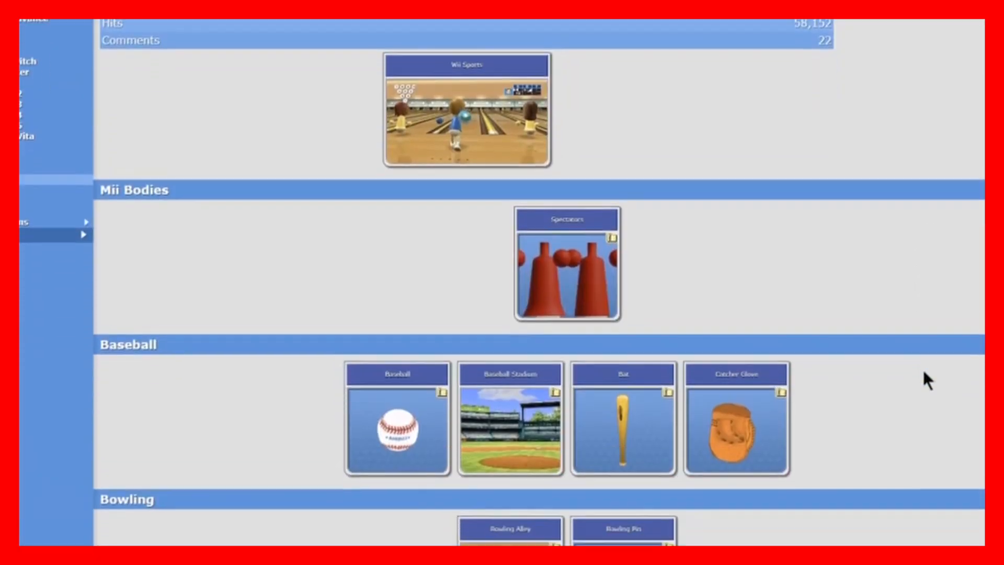
Scroll the DPReview Sony Alpha DSLR-A850 quick review down to its article text
scroll("down", 3)
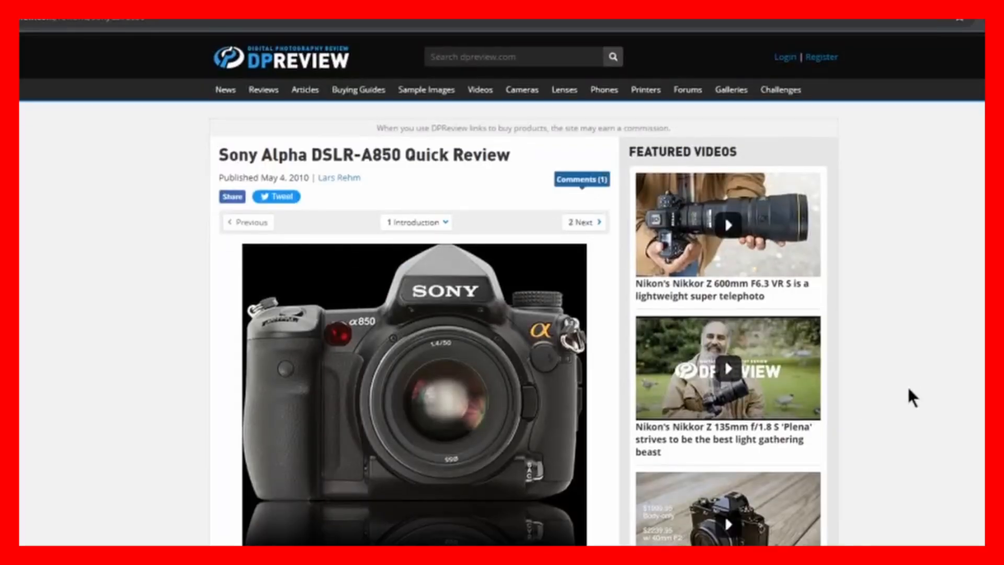
scroll("down", 3)
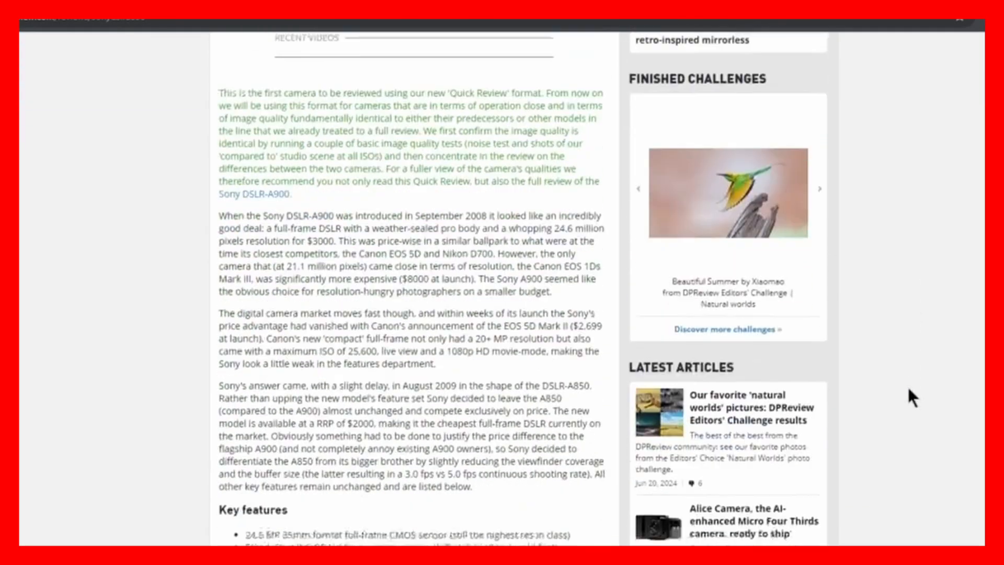